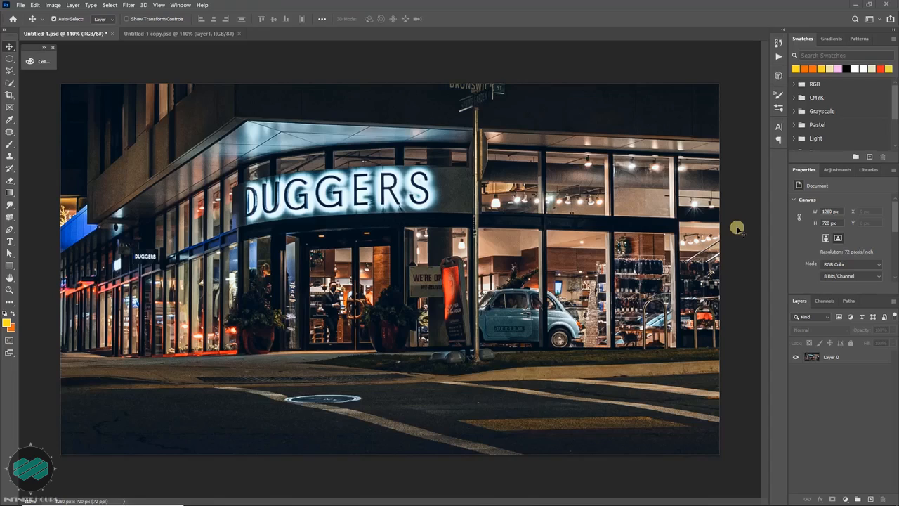
pyautogui.moveTo(475, 236)
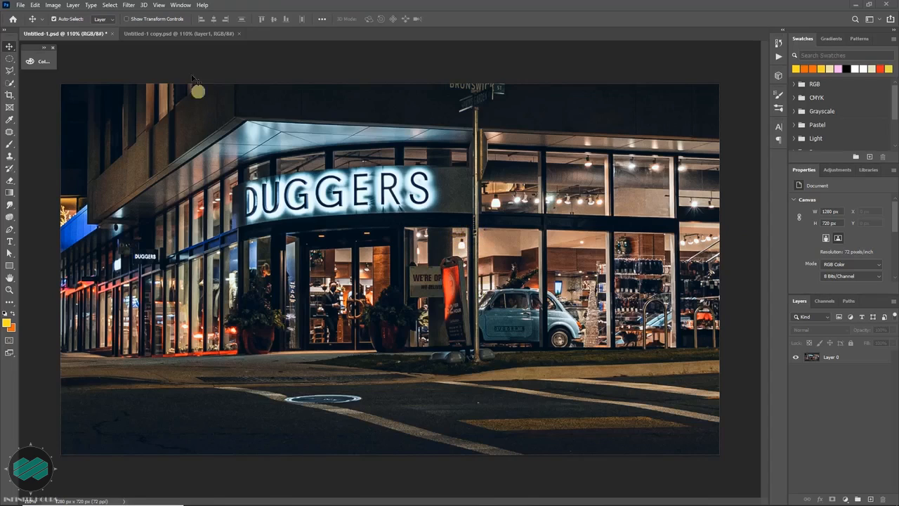
# Check the cut-out couple layer and bring it into the Untitled 1 storefront document above Layer 0.
pyautogui.click(180, 34)
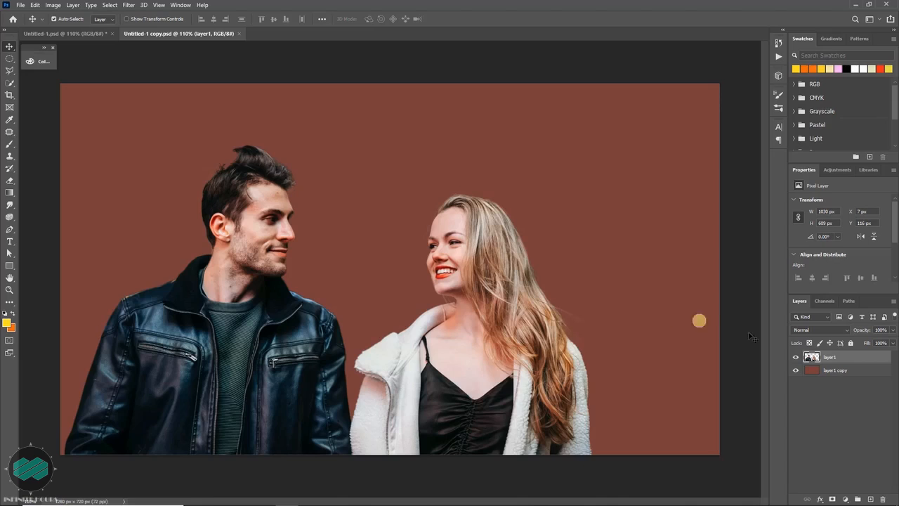
pyautogui.click(795, 356)
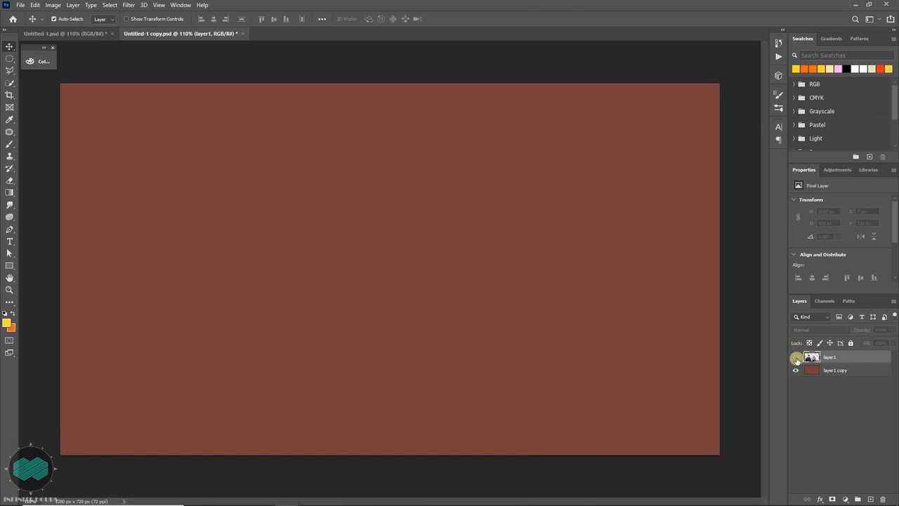
pyautogui.click(795, 357)
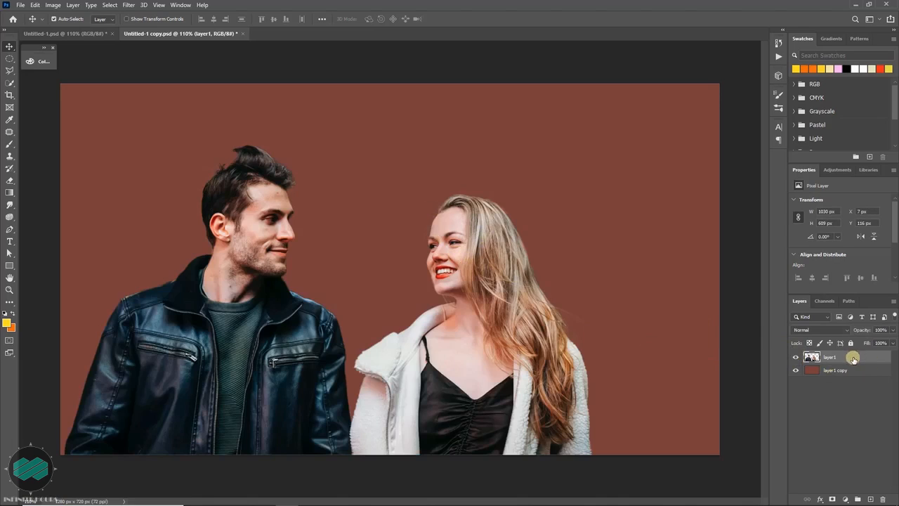
pyautogui.click(63, 33)
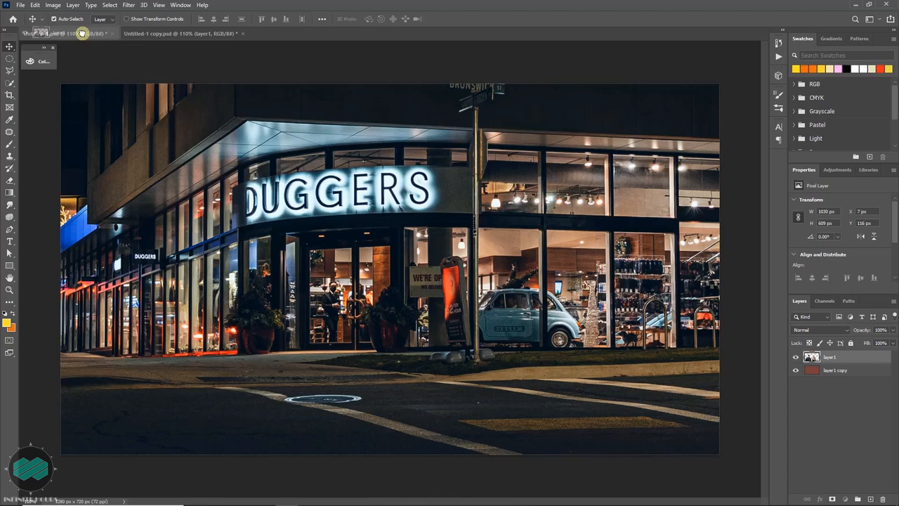
pyautogui.click(49, 34)
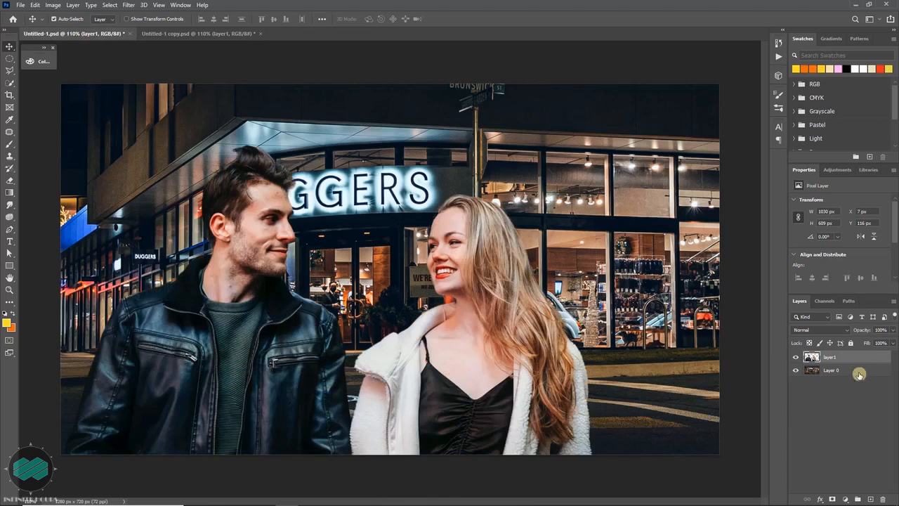
# Convert Layer 0, the storefront background, into an embedded Smart Object.
pyautogui.click(832, 371)
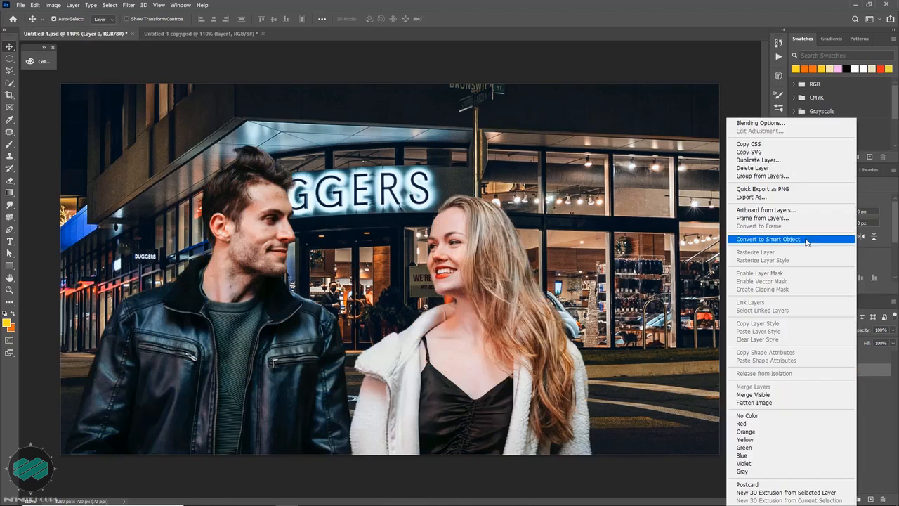
pyautogui.moveTo(815, 239)
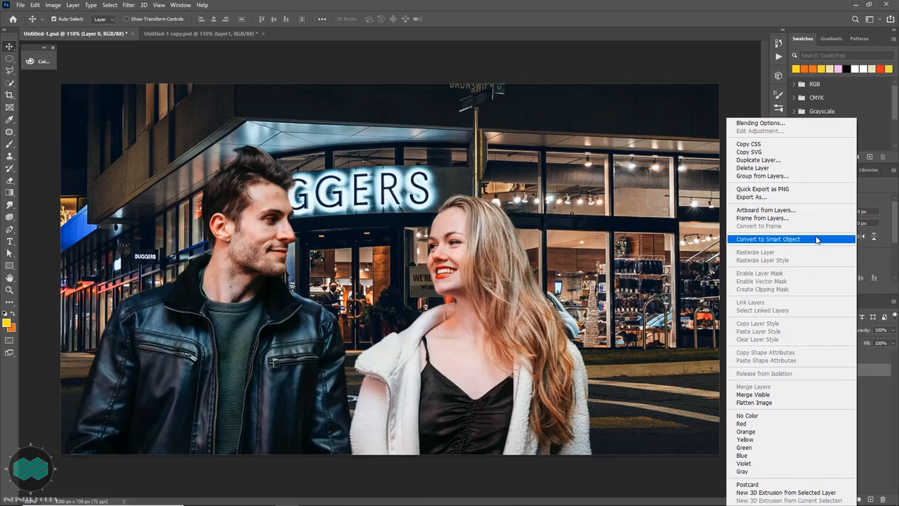
pyautogui.click(768, 239)
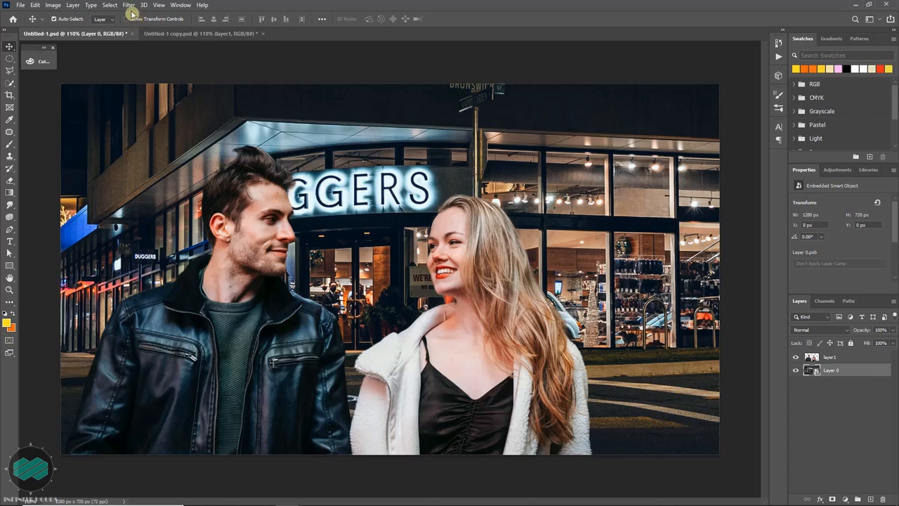
# Apply Filter > Other > Maximum with Preserve set to Roundness so the storefront lights become circles.
pyautogui.click(128, 5)
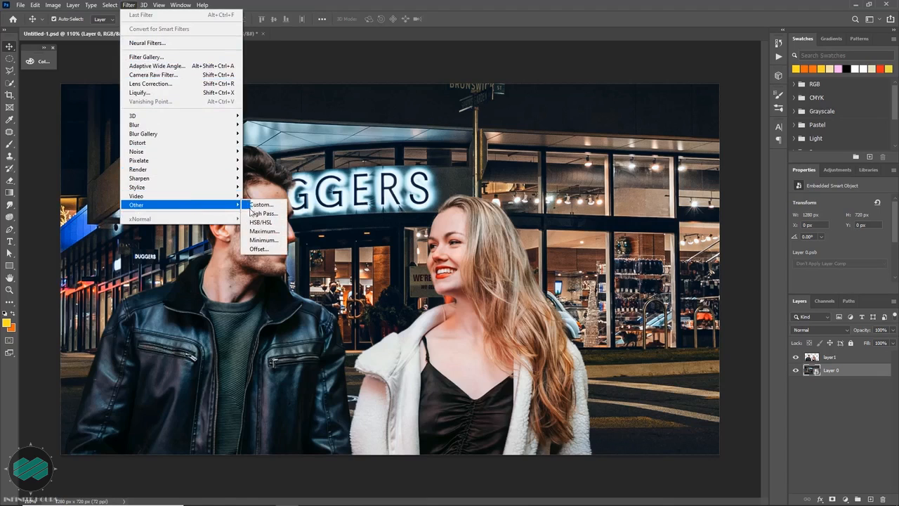
pyautogui.moveTo(265, 231)
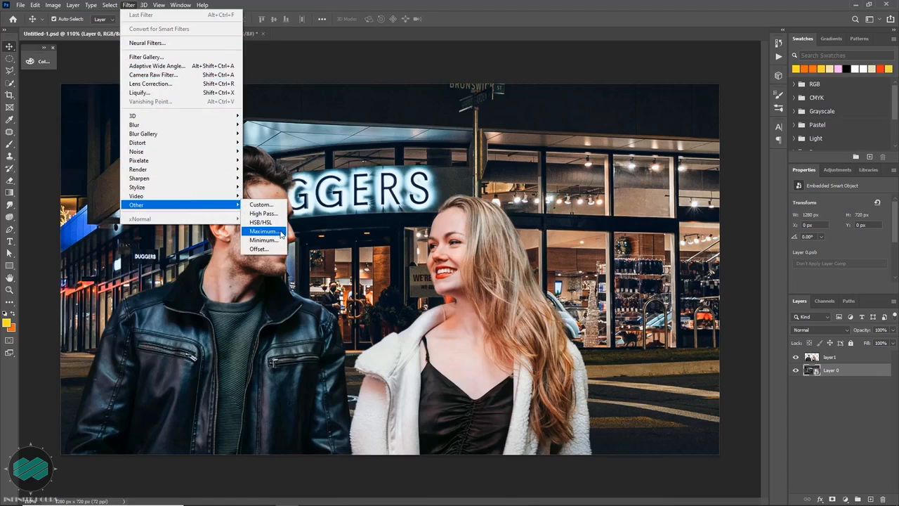
pyautogui.click(262, 230)
pyautogui.write('8')
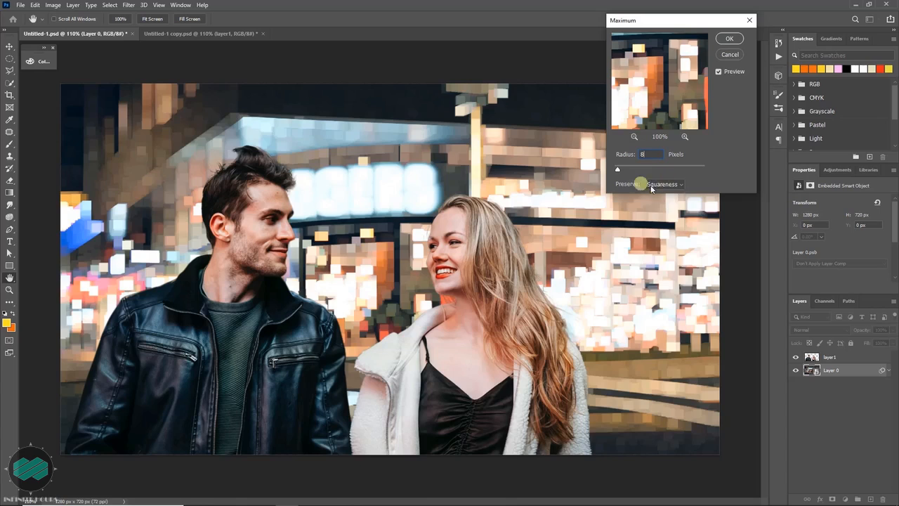
pyautogui.click(663, 184)
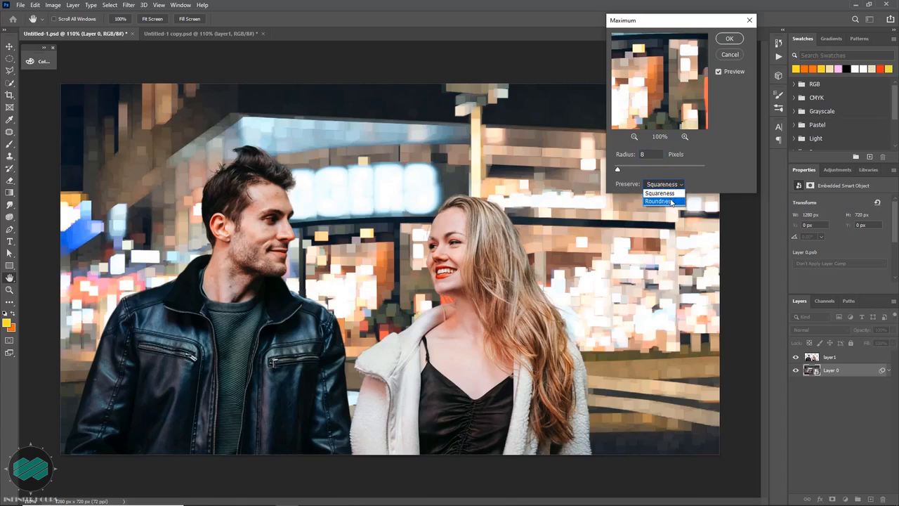
pyautogui.click(657, 201)
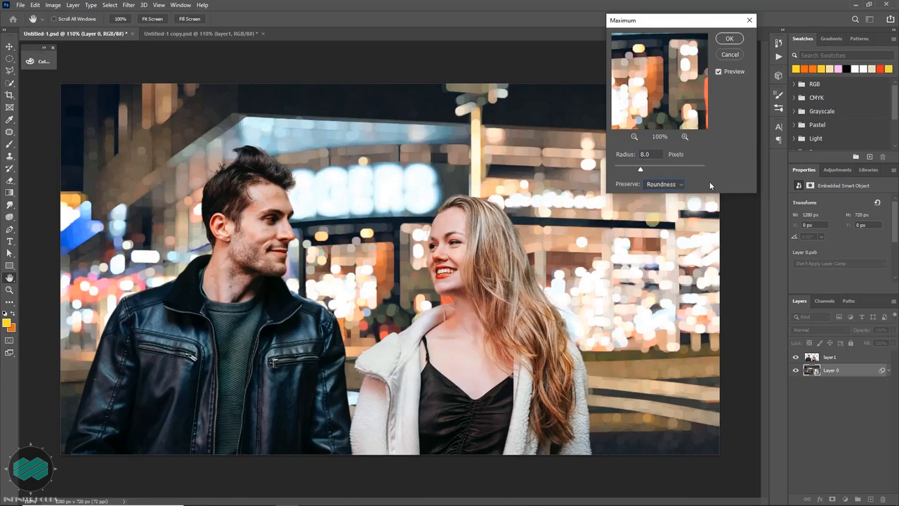
pyautogui.click(730, 38)
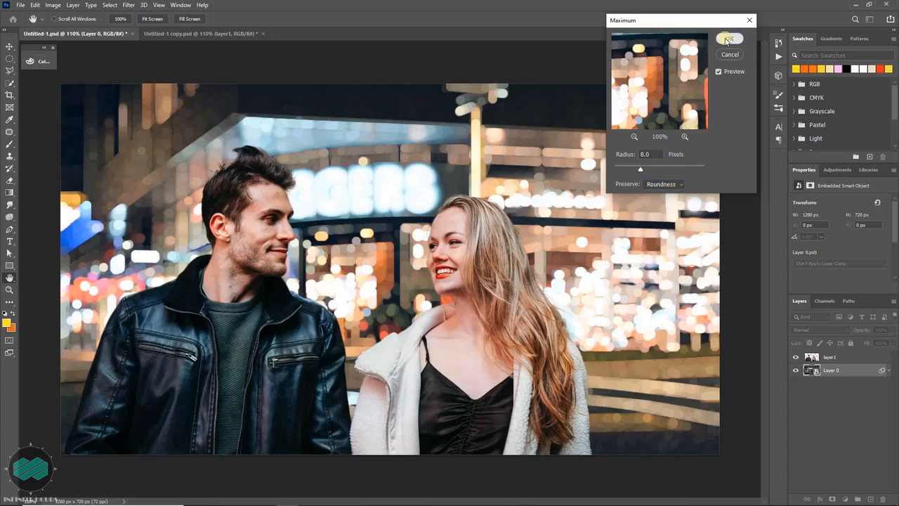
pyautogui.click(728, 40)
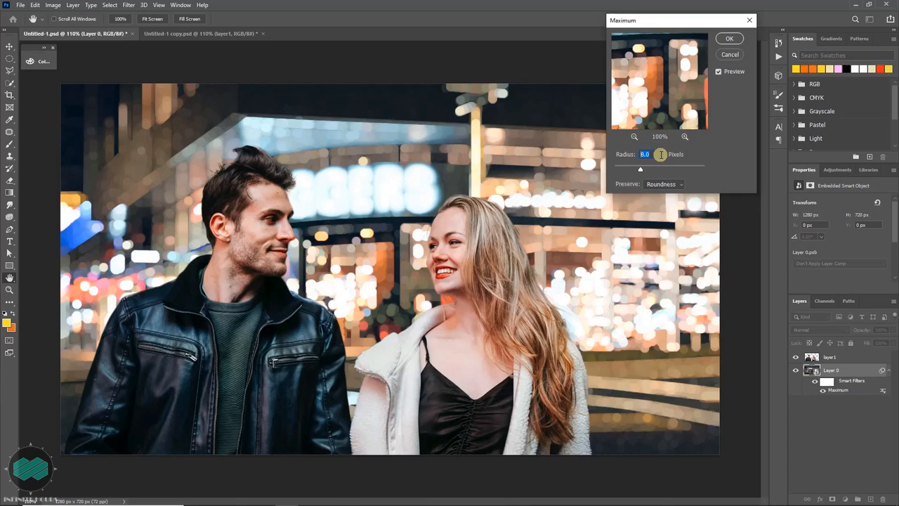
# Raise the Maximum filter radius for a softer, blurrier backdrop and confirm it.
pyautogui.moveTo(640, 169); pyautogui.dragTo(638, 169)
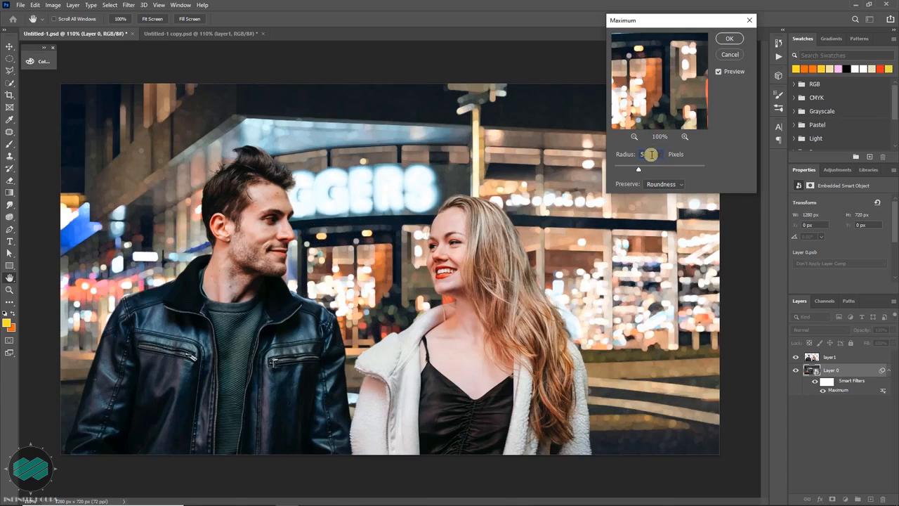
pyautogui.moveTo(649, 169); pyautogui.dragTo(618, 169)
pyautogui.write('12')
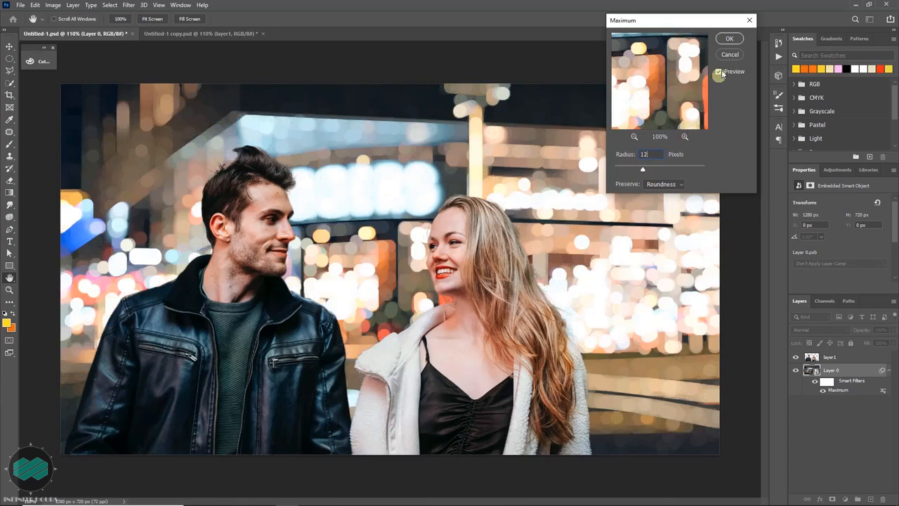
pyautogui.click(719, 71)
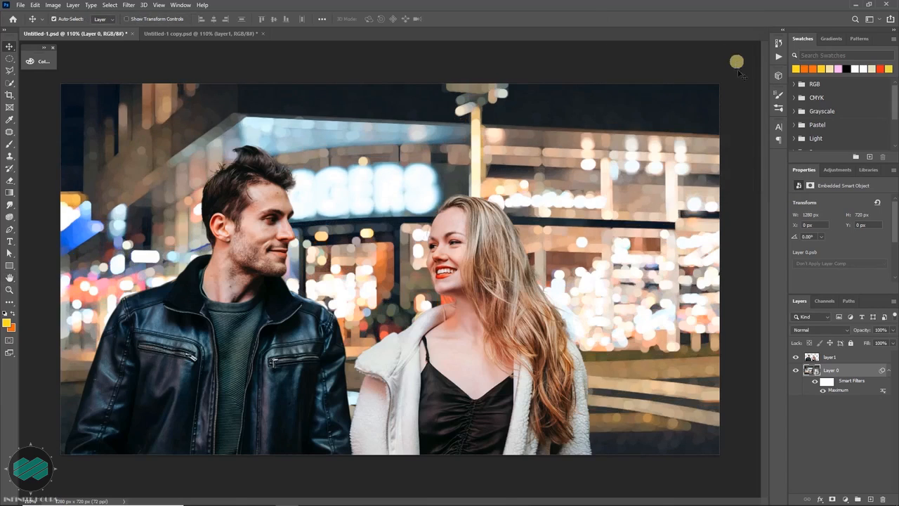
pyautogui.moveTo(835, 419)
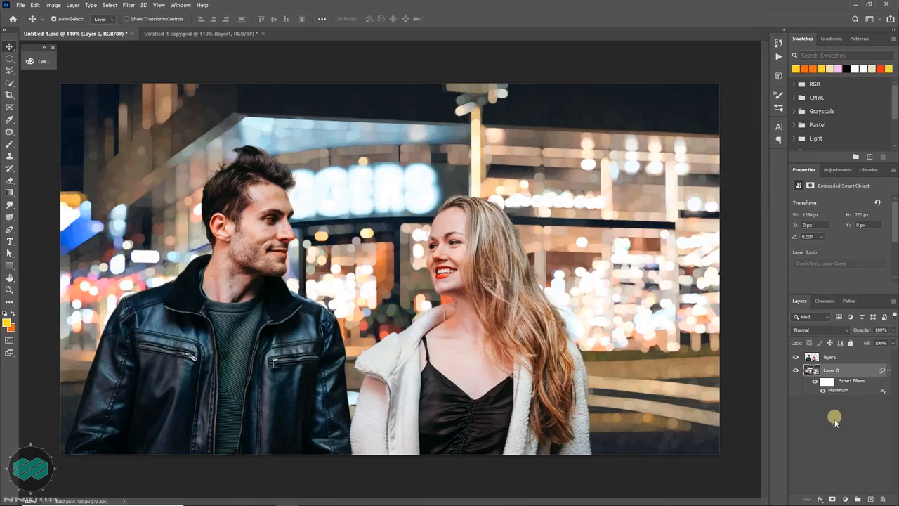
pyautogui.moveTo(555, 242)
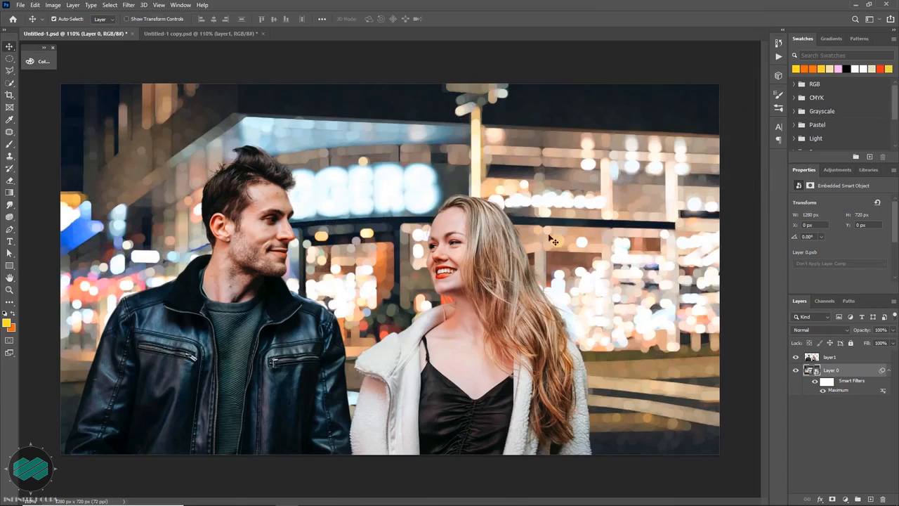
pyautogui.moveTo(590, 274)
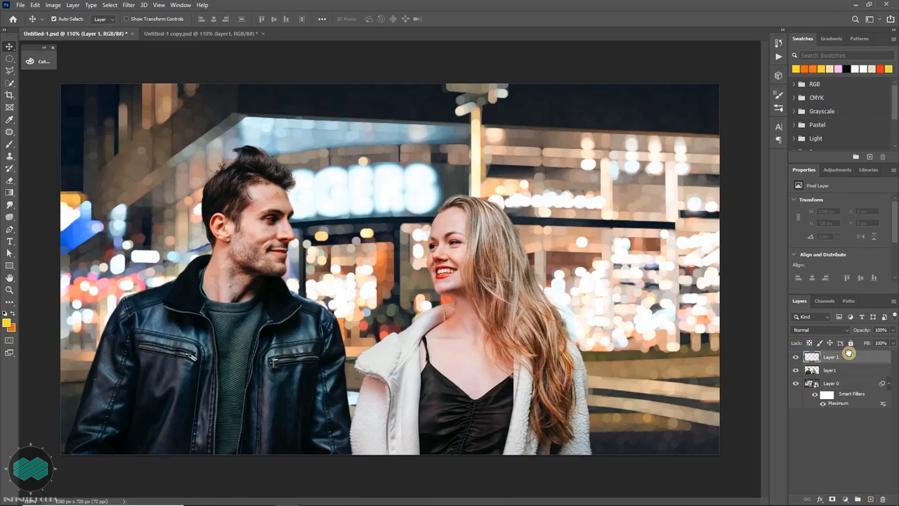
# Set the new top layer's blend mode to Linear Dodge (Add).
pyautogui.click(821, 331)
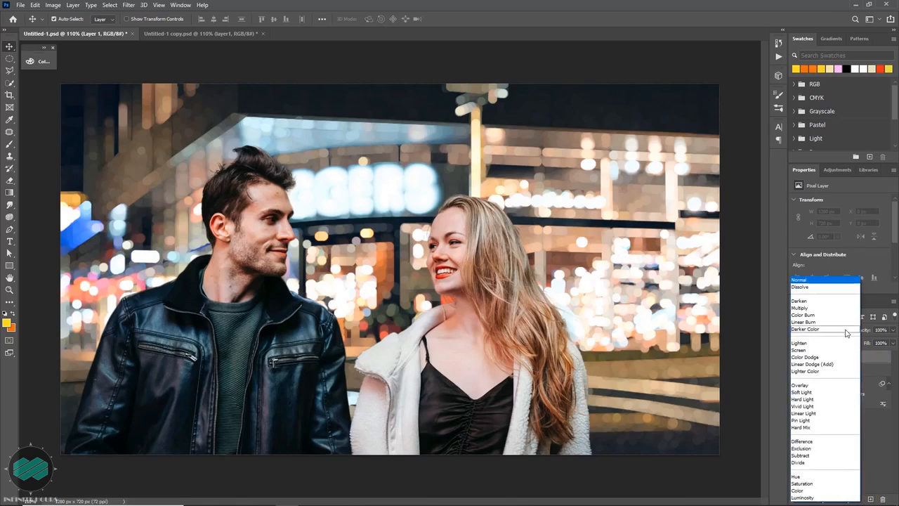
pyautogui.moveTo(813, 364)
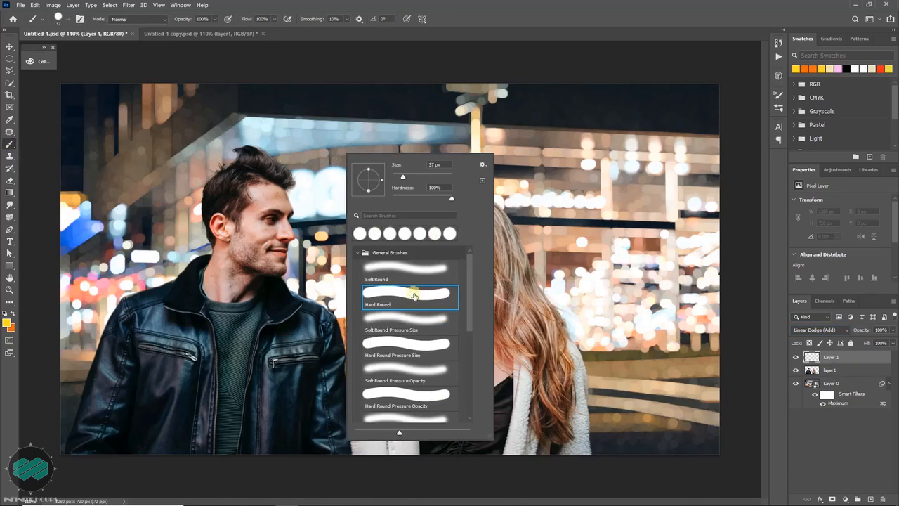
pyautogui.moveTo(419, 295)
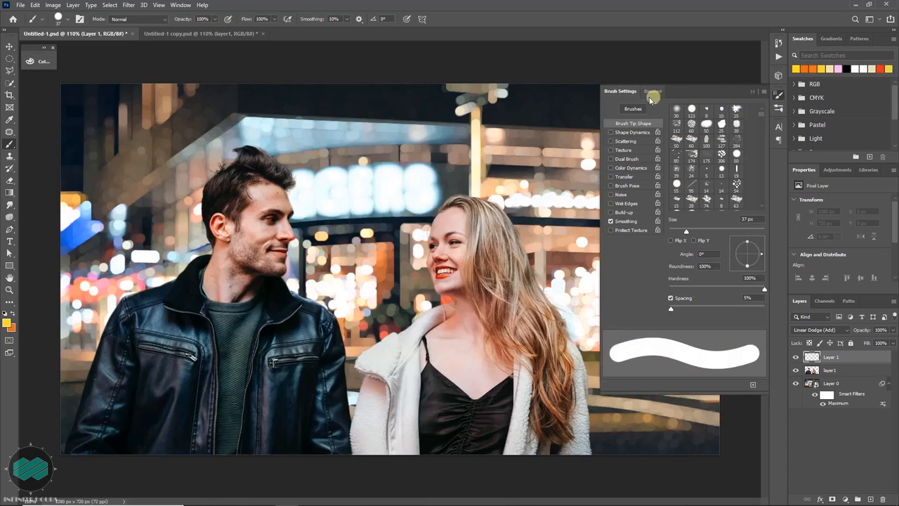
pyautogui.moveTo(632, 236)
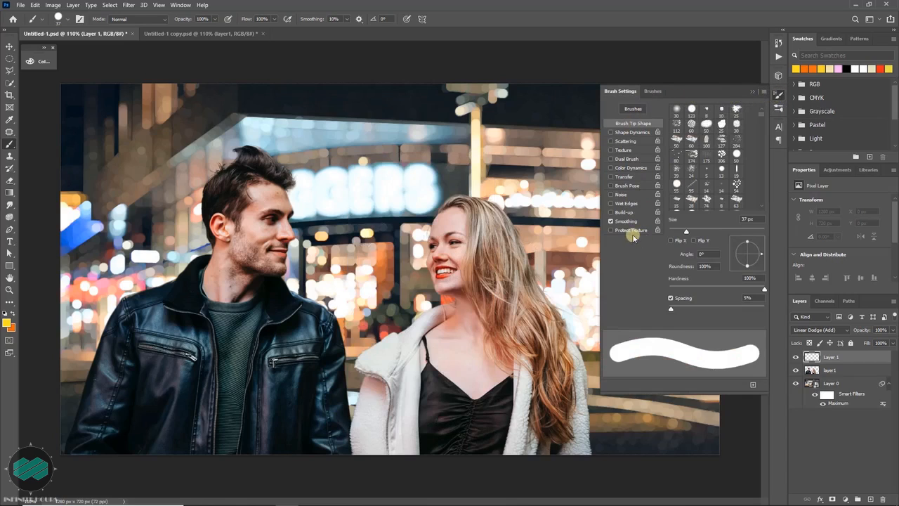
pyautogui.moveTo(671, 310)
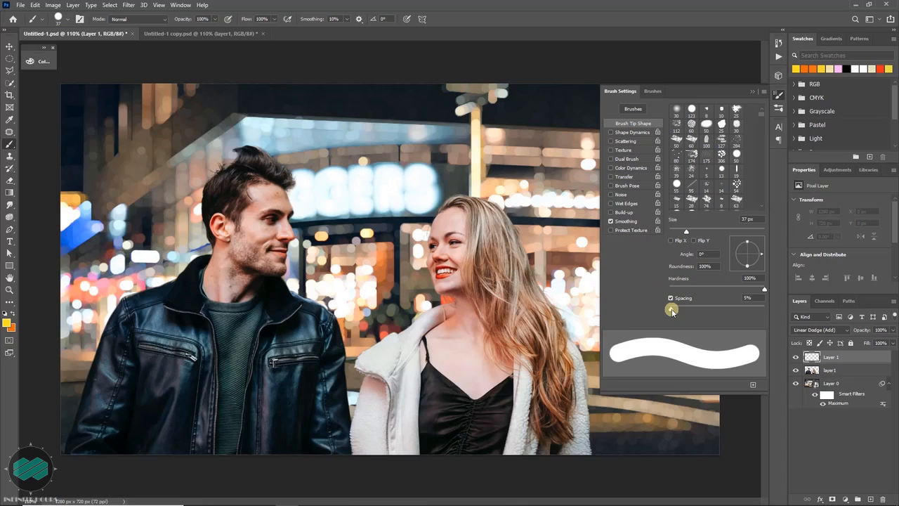
# Space the brush dabs apart, add random size jitter, and scatter them on both axes with a higher count.
pyautogui.moveTo(671, 309); pyautogui.dragTo(728, 309)
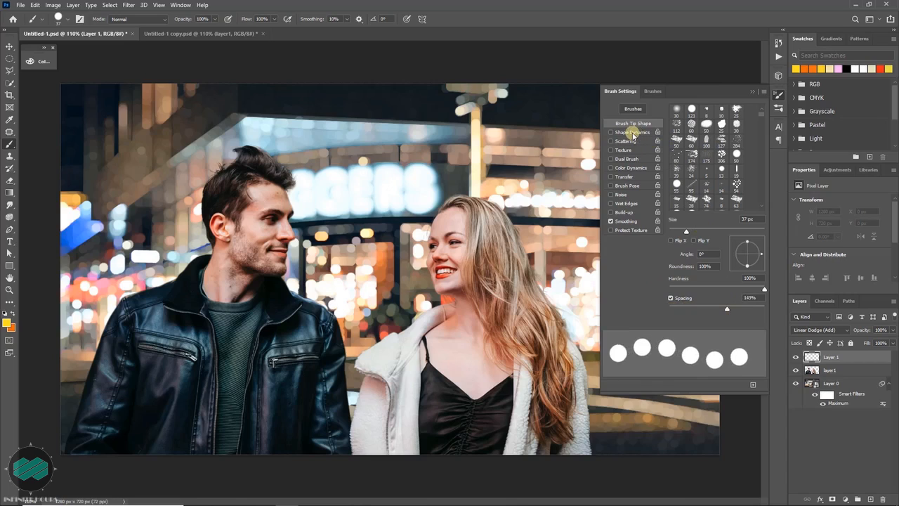
pyautogui.click(609, 132)
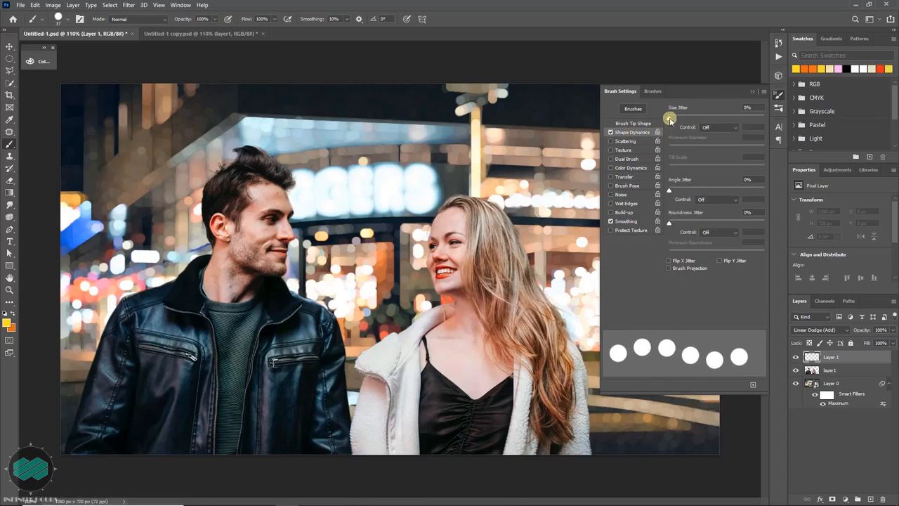
pyautogui.moveTo(669, 116); pyautogui.dragTo(683, 117)
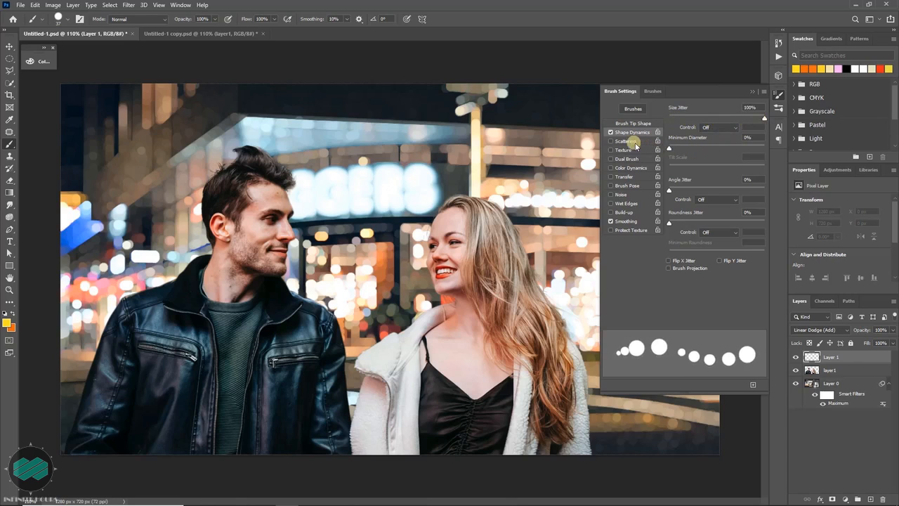
pyautogui.click(625, 141)
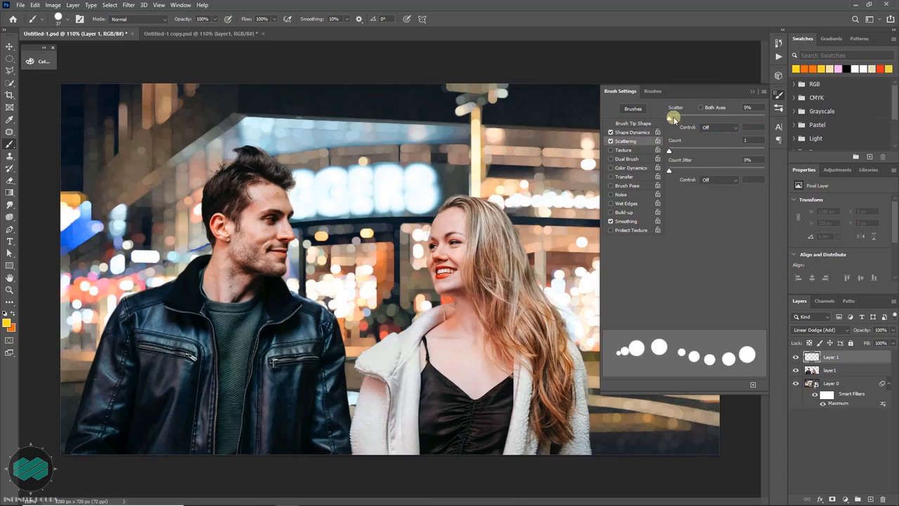
pyautogui.moveTo(673, 118); pyautogui.dragTo(728, 118)
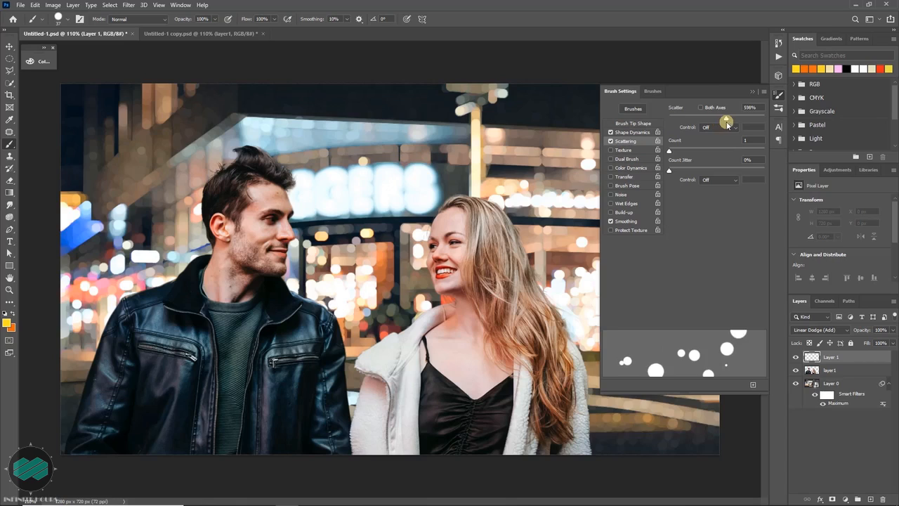
pyautogui.moveTo(728, 120); pyautogui.dragTo(728, 137)
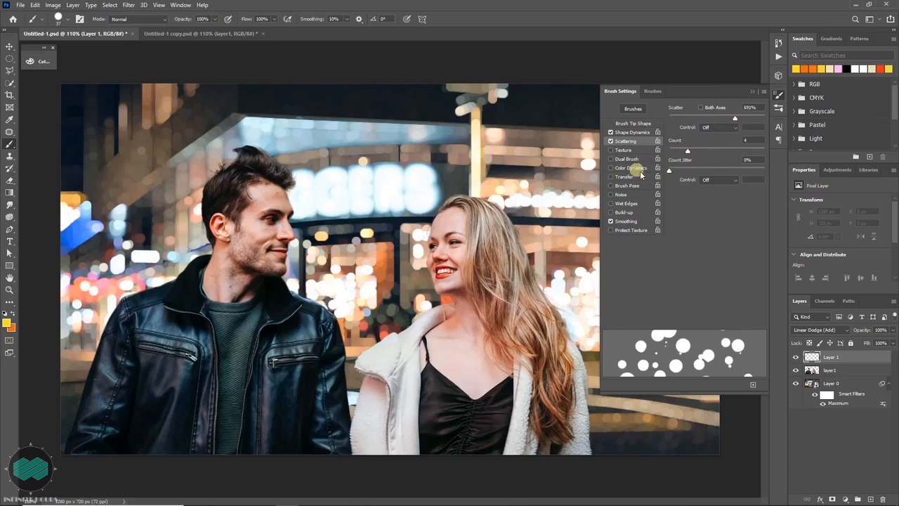
pyautogui.moveTo(645, 176)
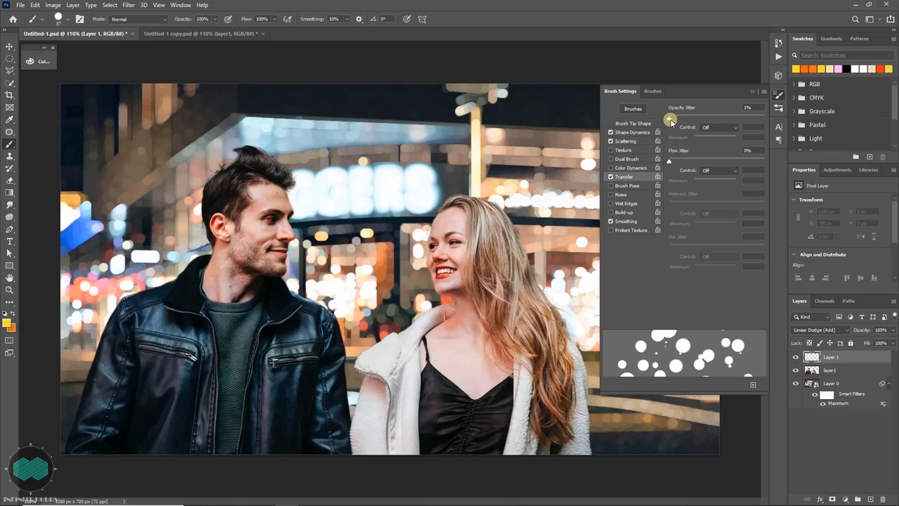
# Enable Transfer with random opacity and flow jitter, then turn on Color Dynamics.
pyautogui.moveTo(669, 118); pyautogui.dragTo(739, 118)
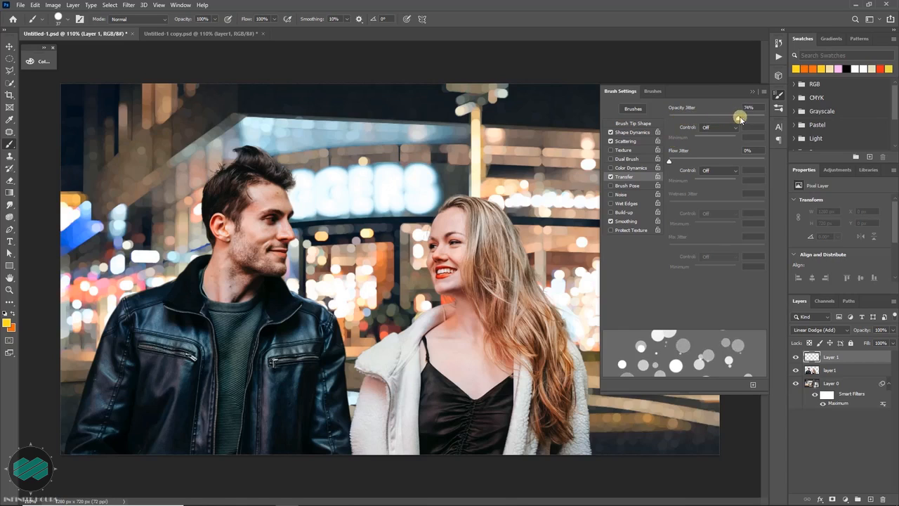
pyautogui.moveTo(739, 117); pyautogui.dragTo(762, 117)
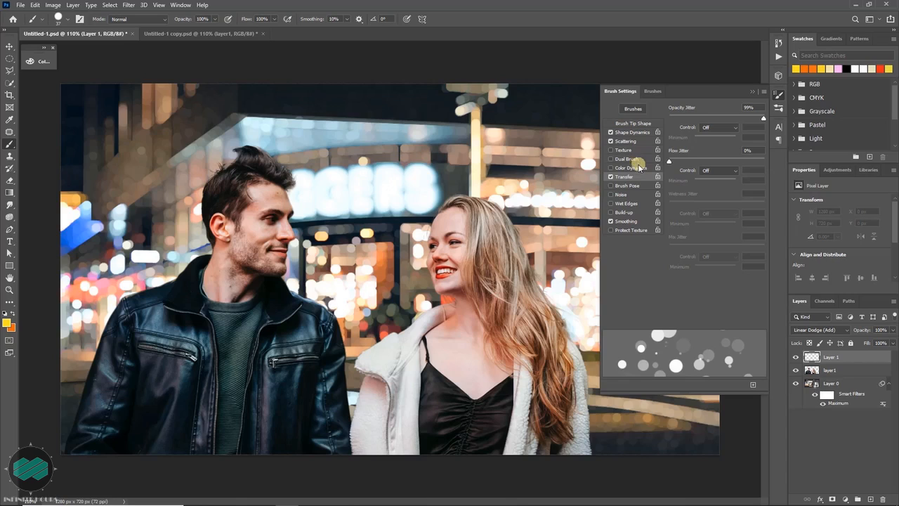
pyautogui.click(630, 167)
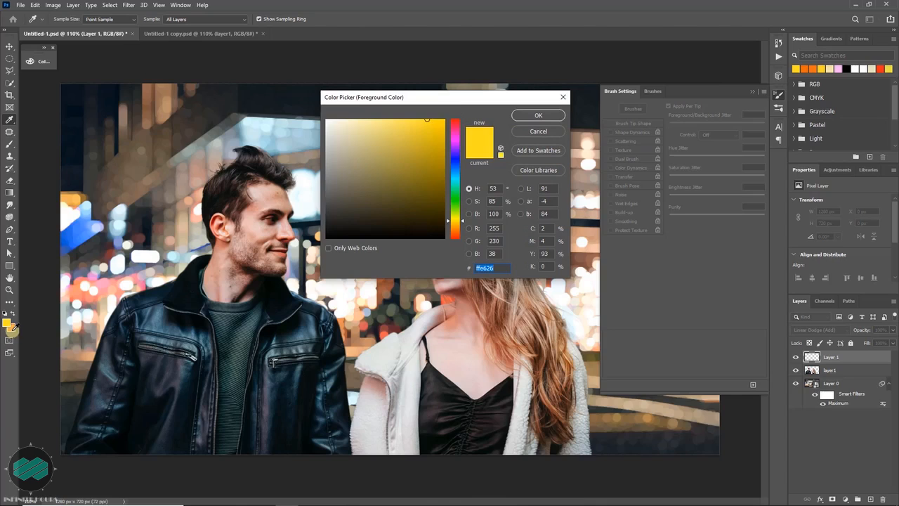
# Pick a warm yellow-orange paint colour and set Foreground/Background Jitter to 100%.
pyautogui.click(436, 132)
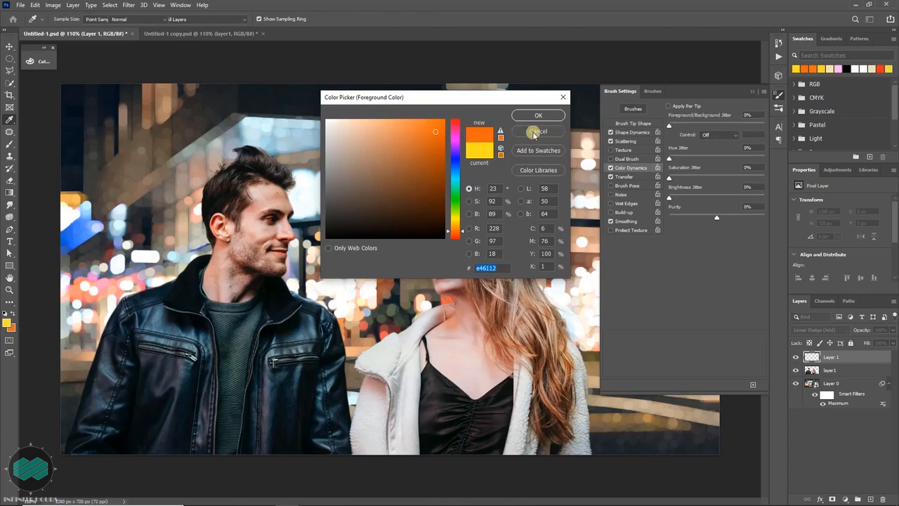
pyautogui.click(538, 132)
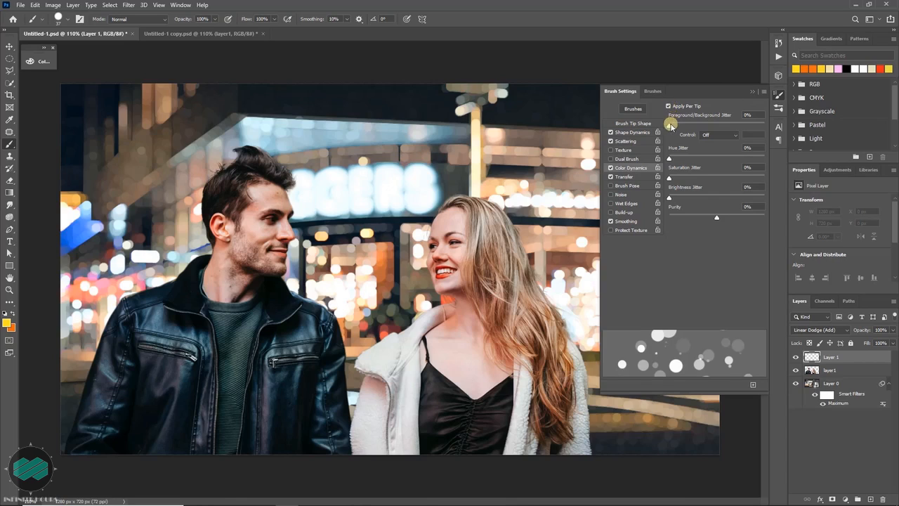
pyautogui.moveTo(669, 125); pyautogui.dragTo(711, 125)
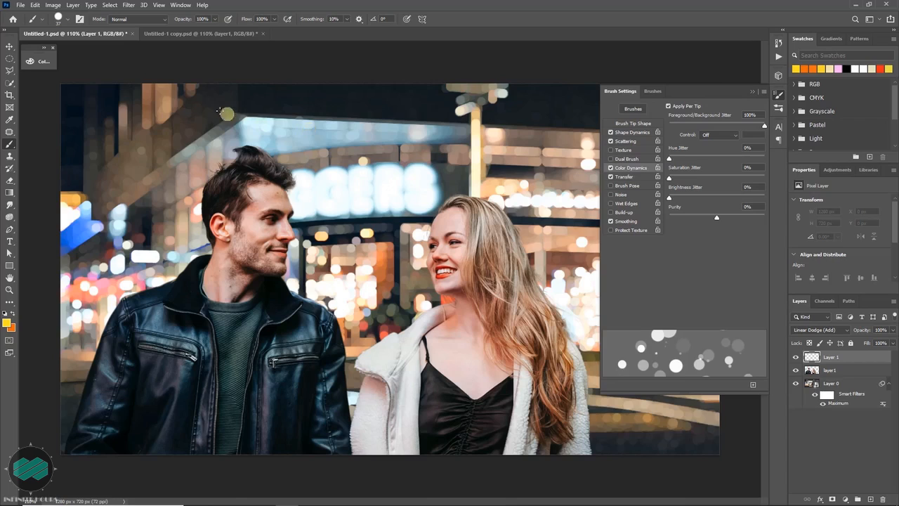
# Choose a bright light yellow in the Color panel and hide the Brush Settings panel.
pyautogui.click(39, 62)
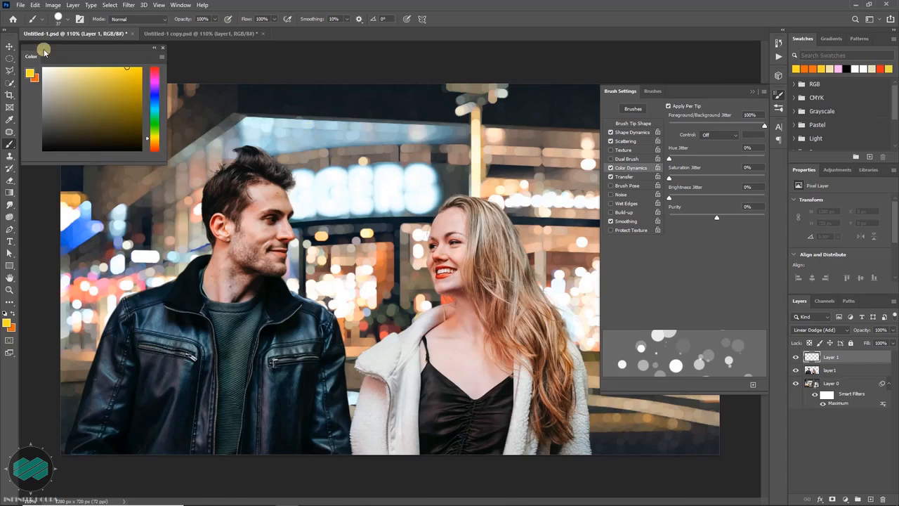
pyautogui.click(116, 82)
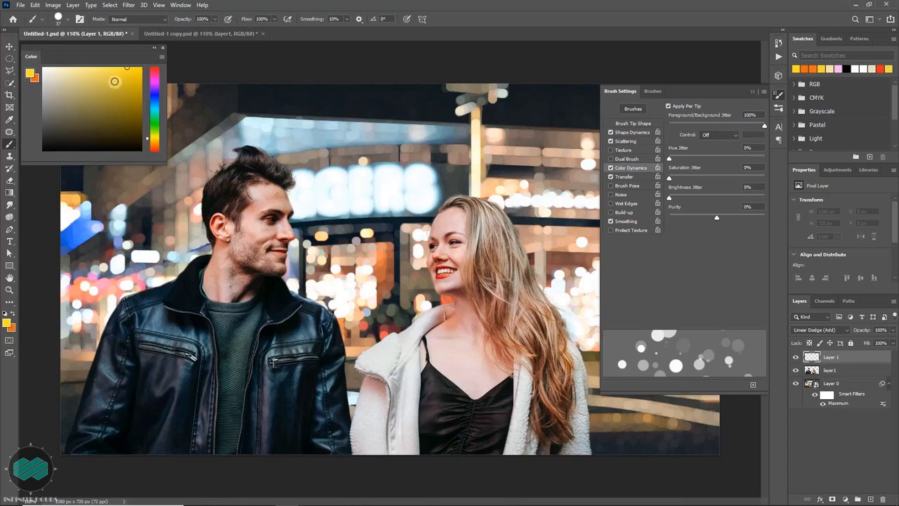
pyautogui.click(111, 93)
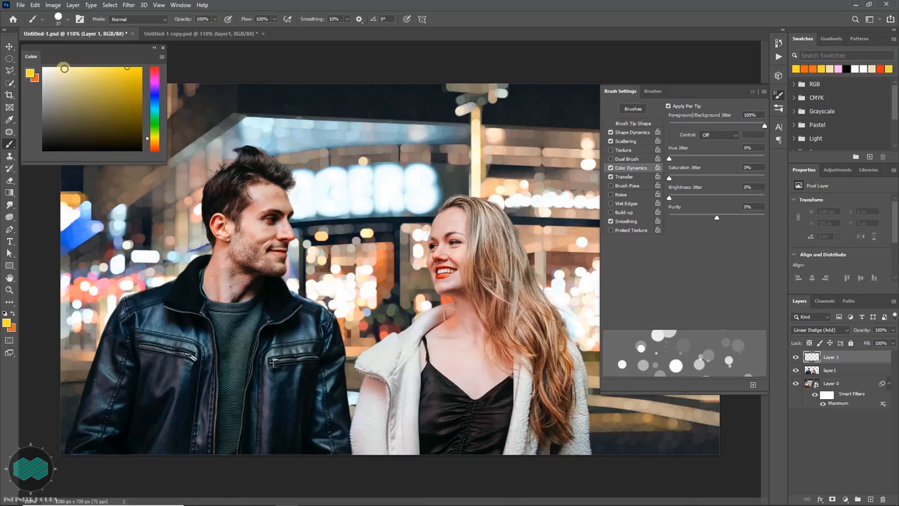
pyautogui.click(179, 5)
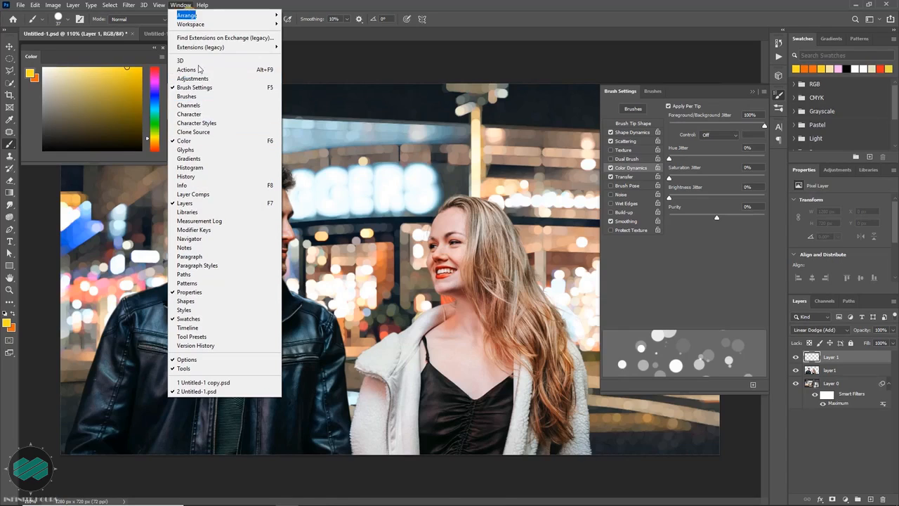
pyautogui.click(202, 383)
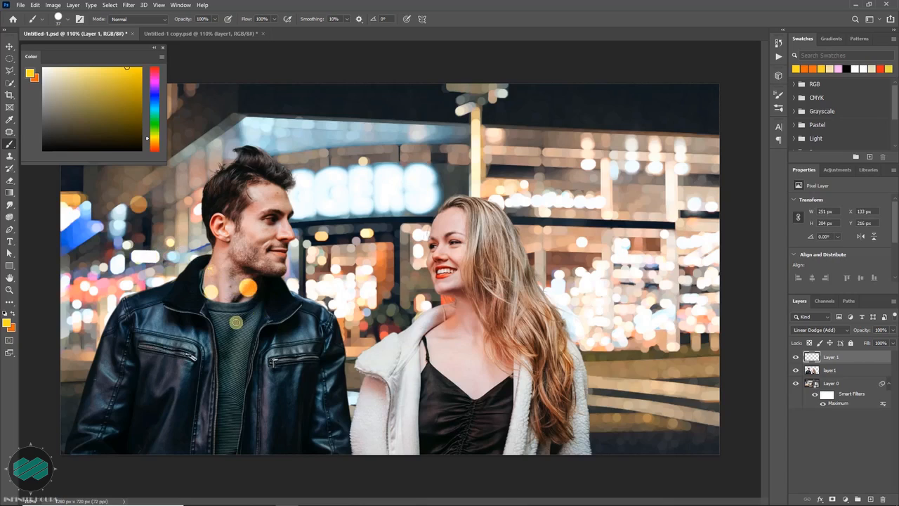
# Stamp scattered yellow bokeh dots across the couple and the storefront backdrop on Layer 1.
pyautogui.click(208, 343)
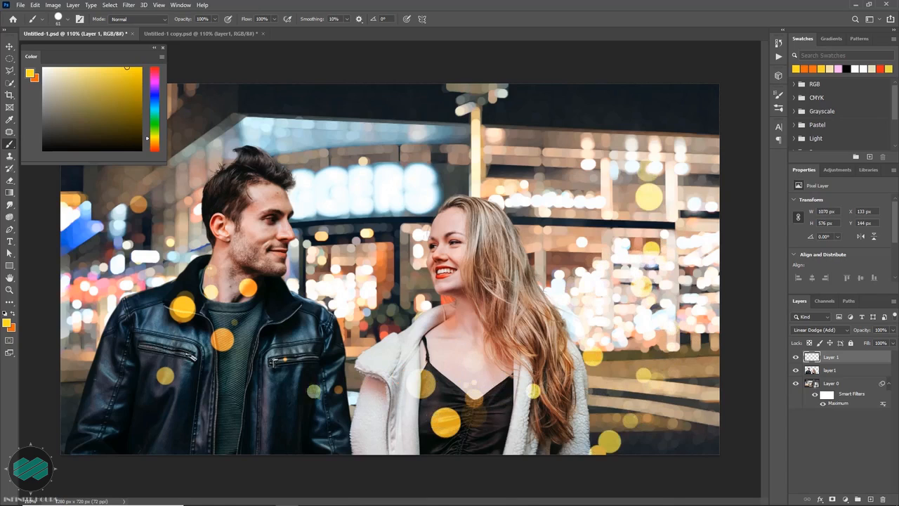
pyautogui.click(276, 422)
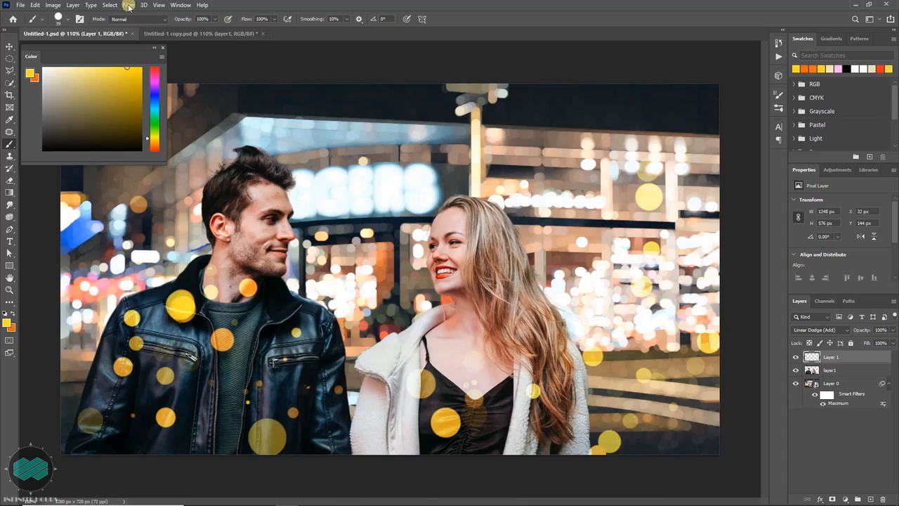
pyautogui.click(128, 6)
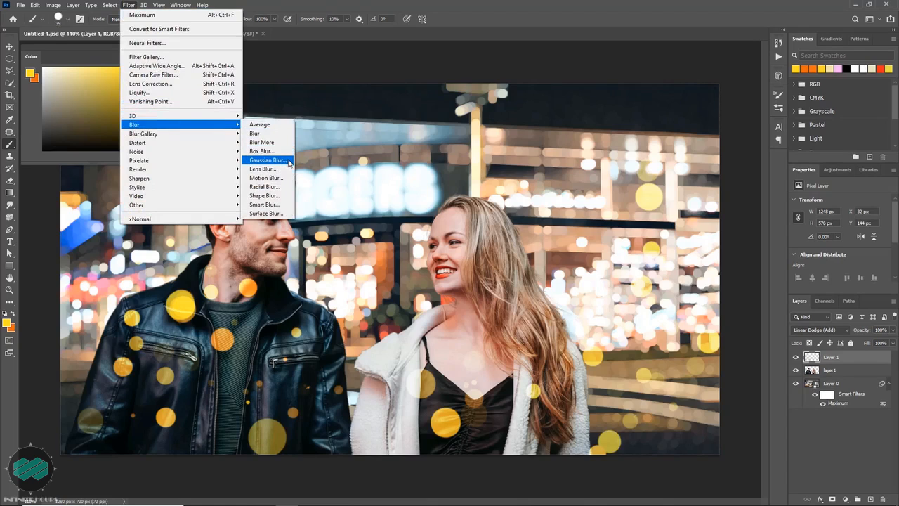
# Soften the painted bokeh dots with a Gaussian Blur and close the colour panel.
pyautogui.click(267, 160)
pyautogui.write('2')
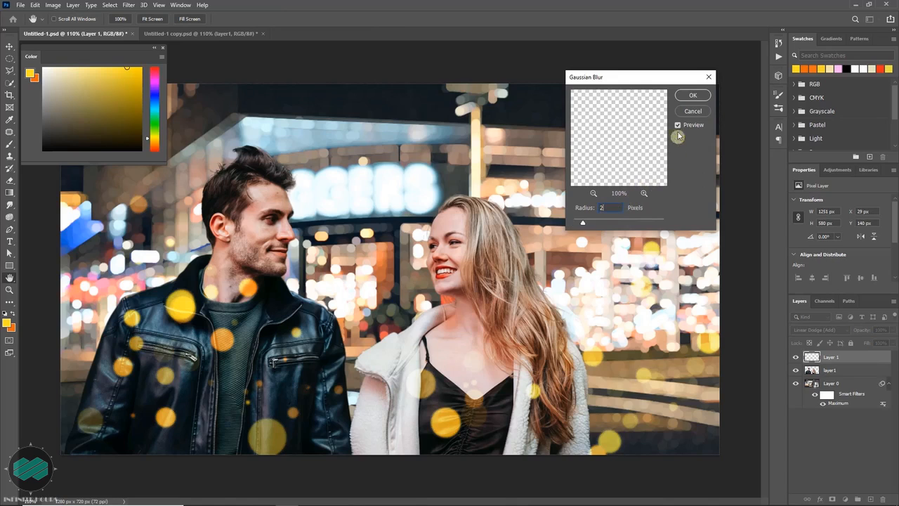
pyautogui.click(693, 96)
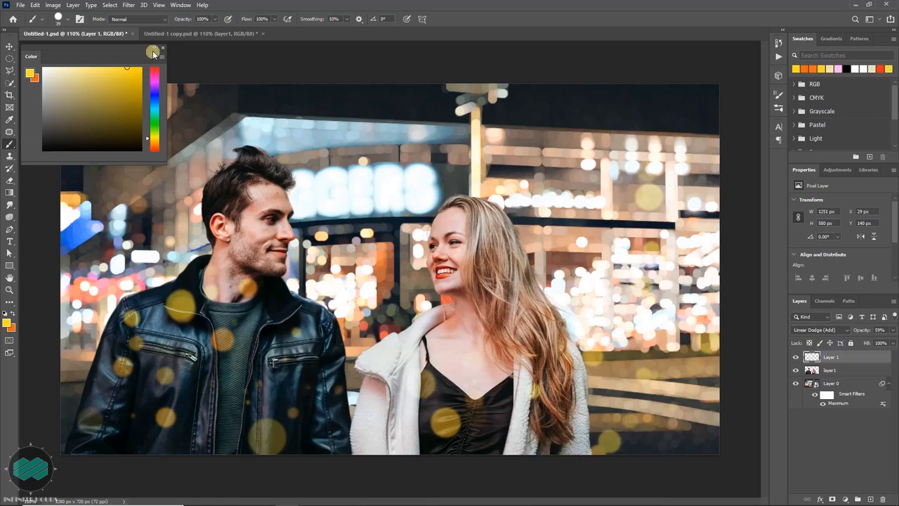
pyautogui.click(154, 52)
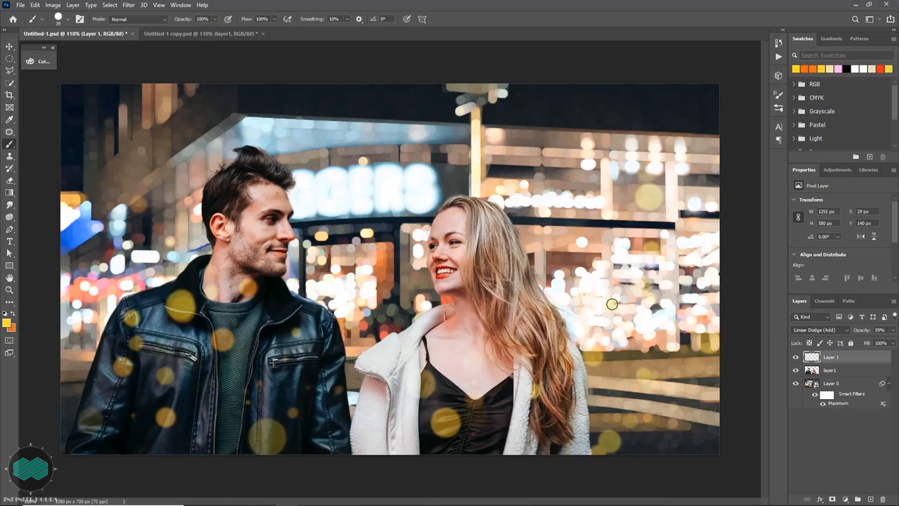
pyautogui.moveTo(621, 309)
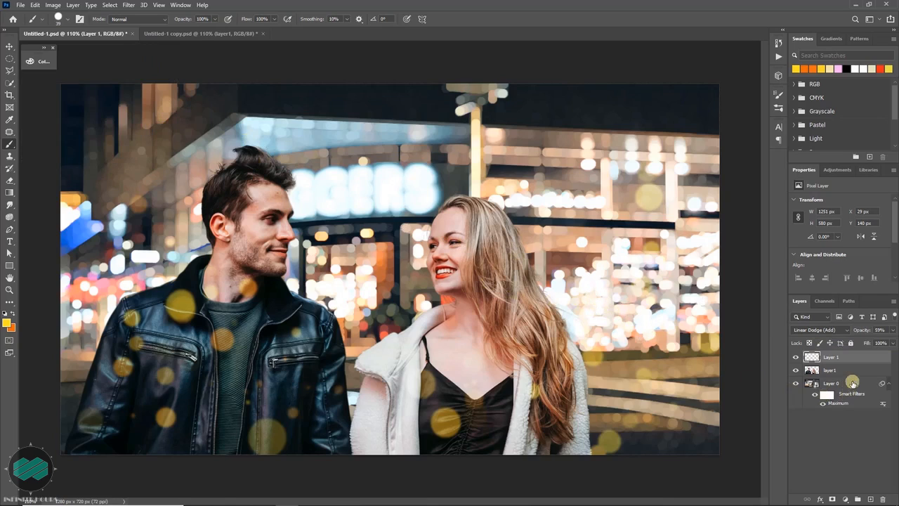
# Select the couple's photo layer and bring up the adjustment layer list.
pyautogui.click(832, 383)
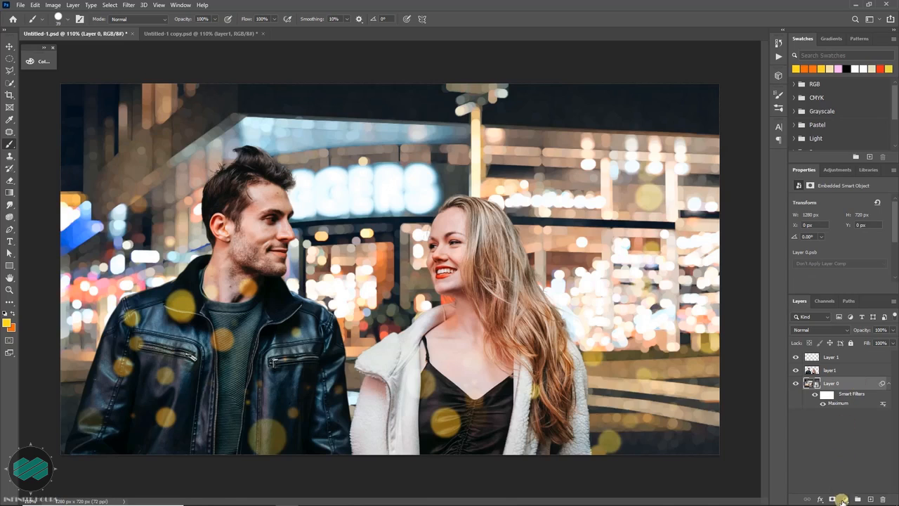
pyautogui.click(839, 499)
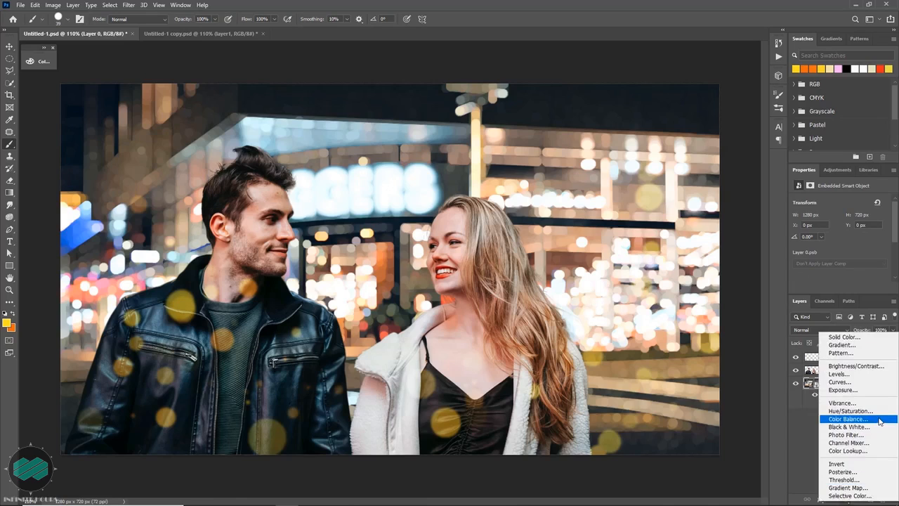
# Add a Color Balance adjustment pushing midtones toward cyan and blue, then select the bokeh layer.
pyautogui.click(849, 419)
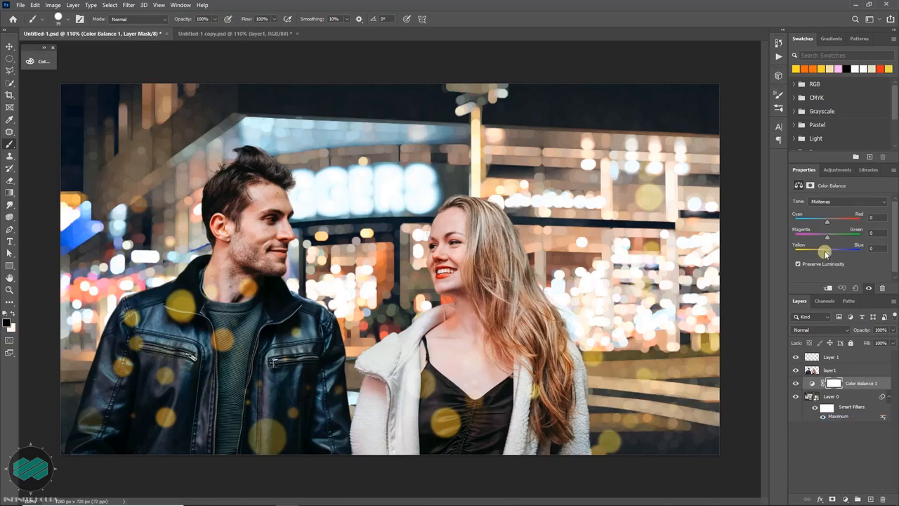
pyautogui.moveTo(824, 251); pyautogui.dragTo(834, 250)
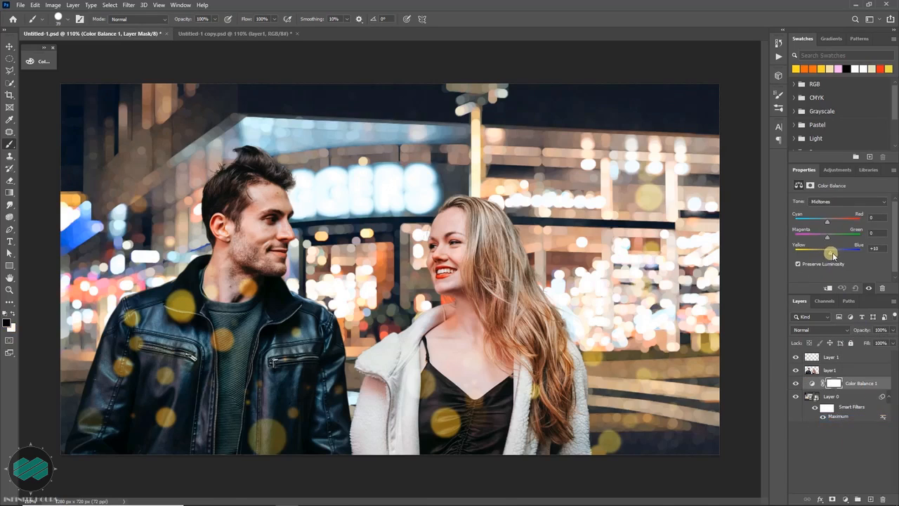
pyautogui.moveTo(832, 247); pyautogui.dragTo(839, 248)
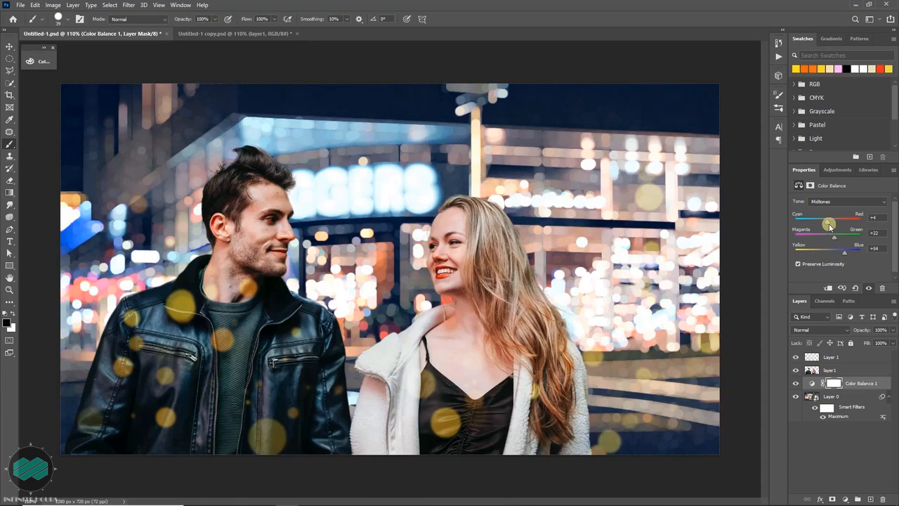
pyautogui.moveTo(830, 224); pyautogui.dragTo(834, 223)
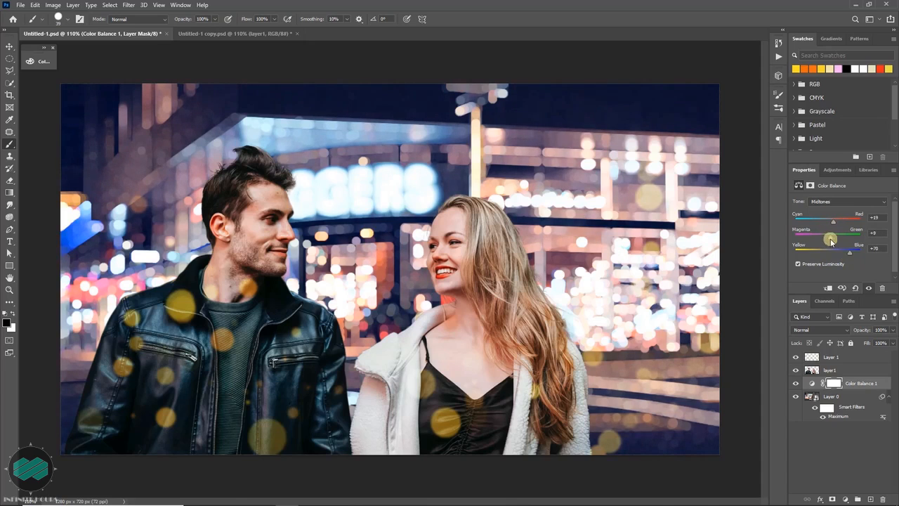
pyautogui.moveTo(829, 239); pyautogui.dragTo(838, 239)
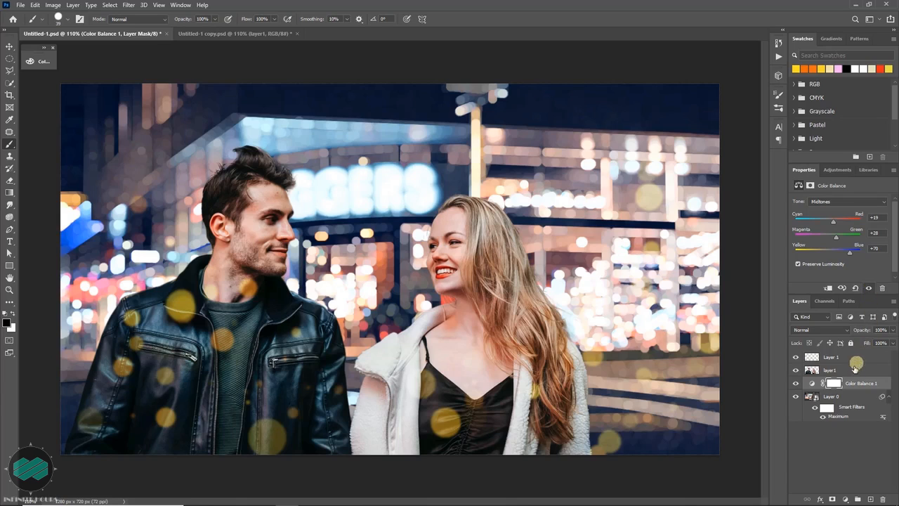
pyautogui.click(830, 371)
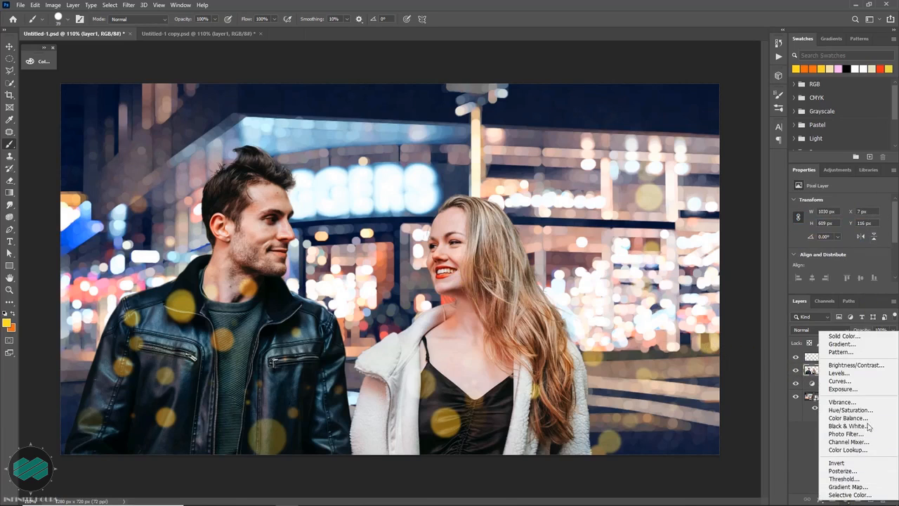
pyautogui.moveTo(837, 373)
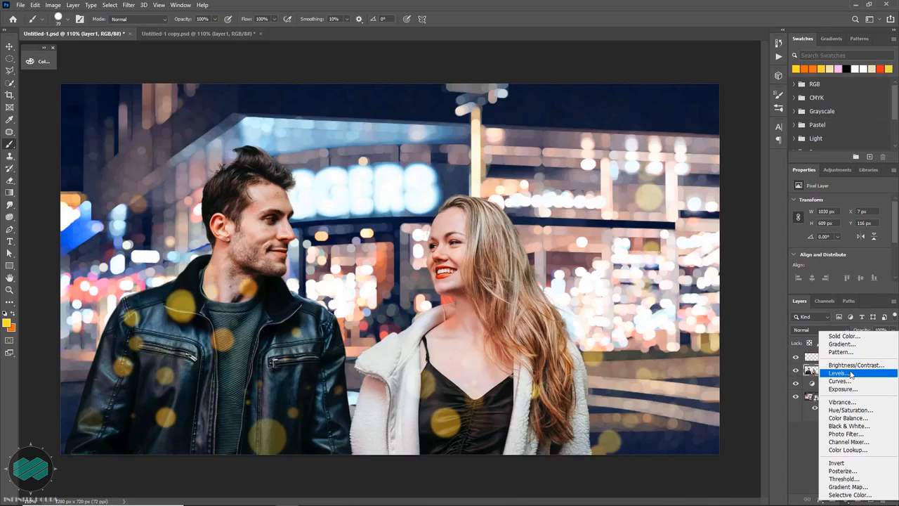